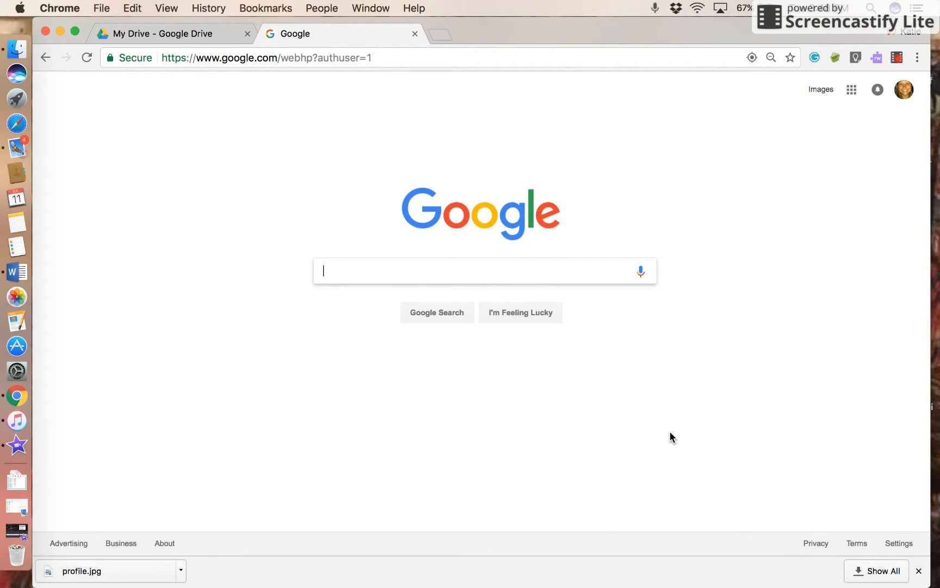
mouse_move(580, 152)
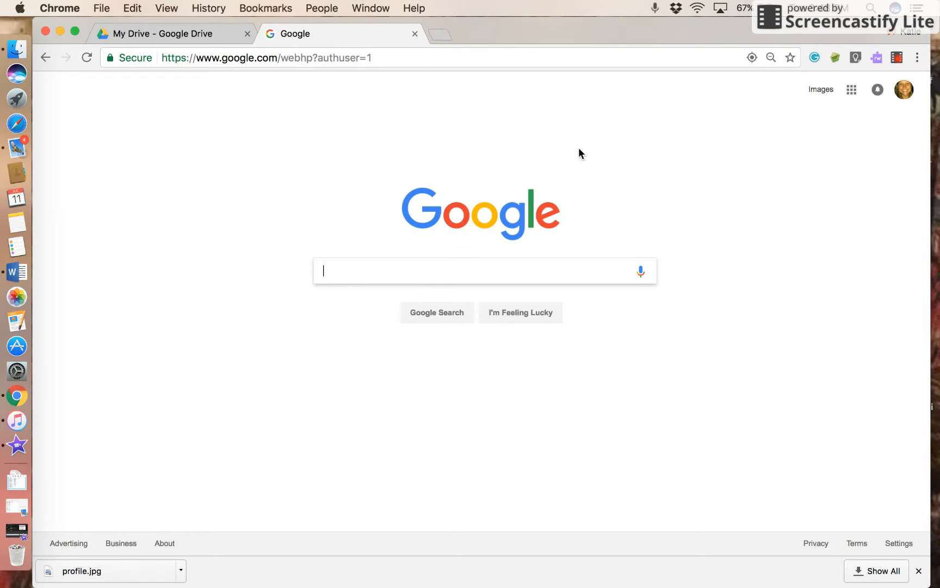
Step: Navigate the tab to boardmakeronline.com from the address bar
left_click(288, 58)
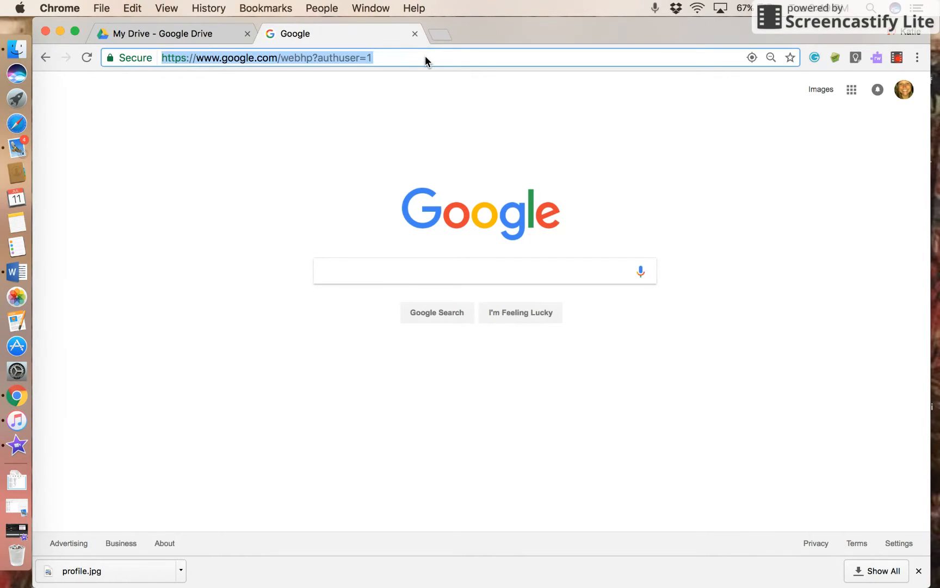
type("boardmakeronline.com")
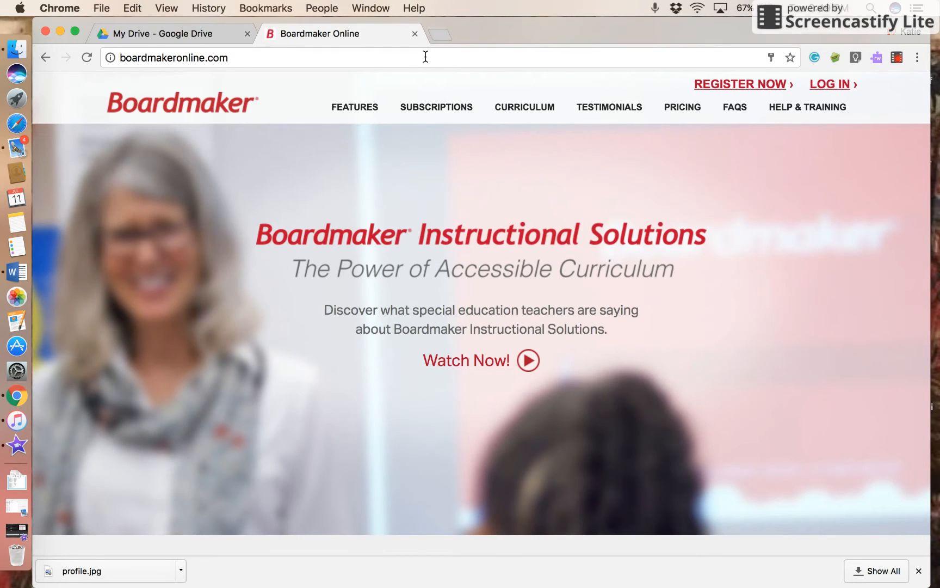
mouse_move(886, 41)
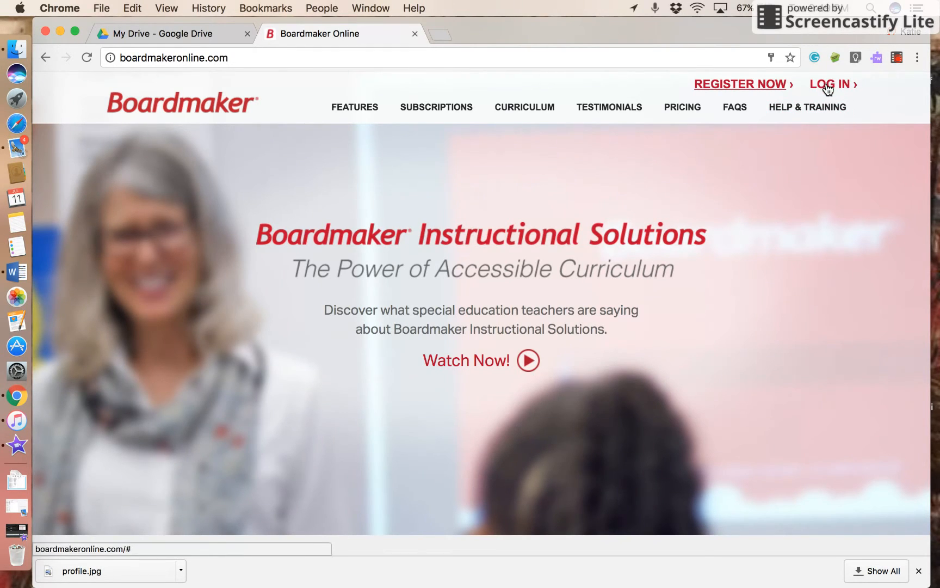
Step: Sign in to the member account and reach the homepage dashboard
left_click(830, 84)
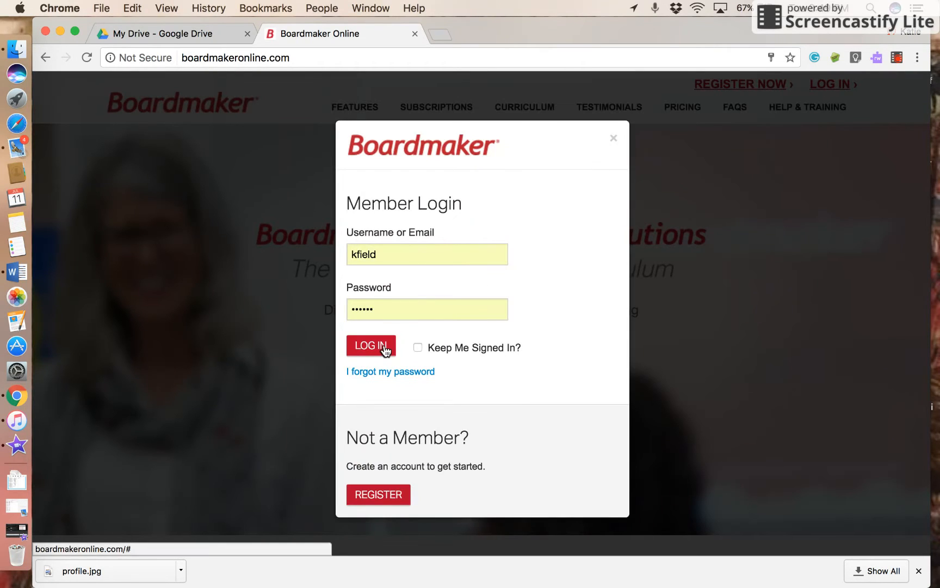
left_click(369, 346)
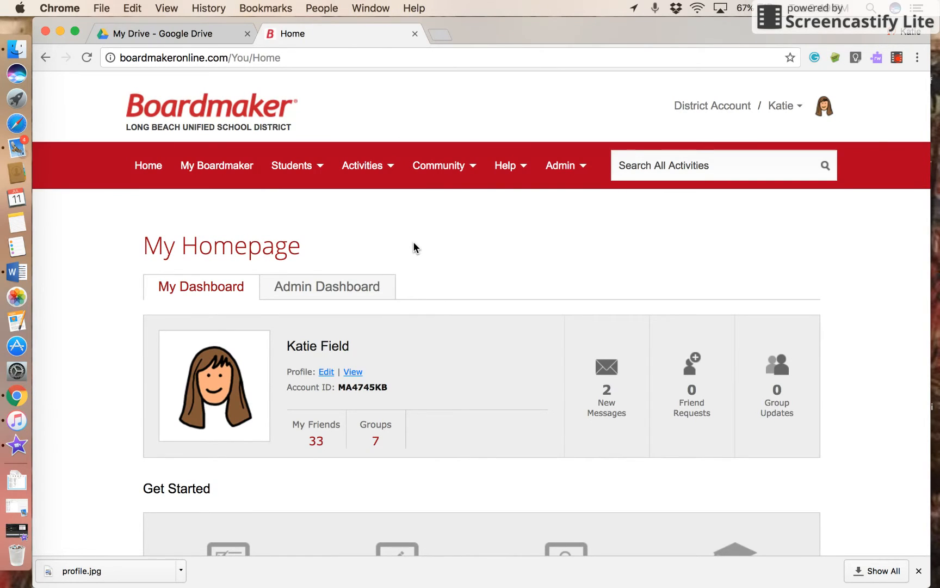
Step: Start creating a new activity from the homepage's Create Activities tile
left_click(148, 166)
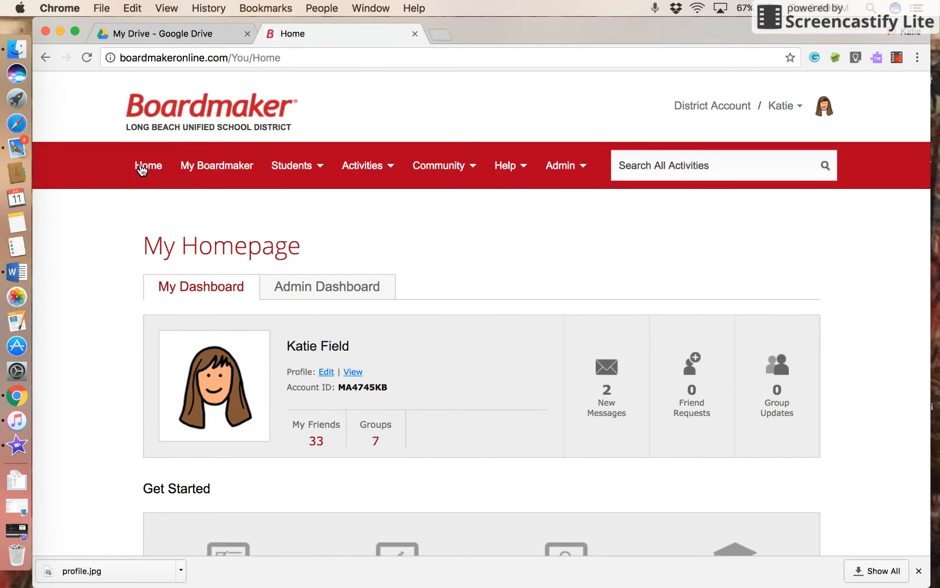
scroll("down", 3)
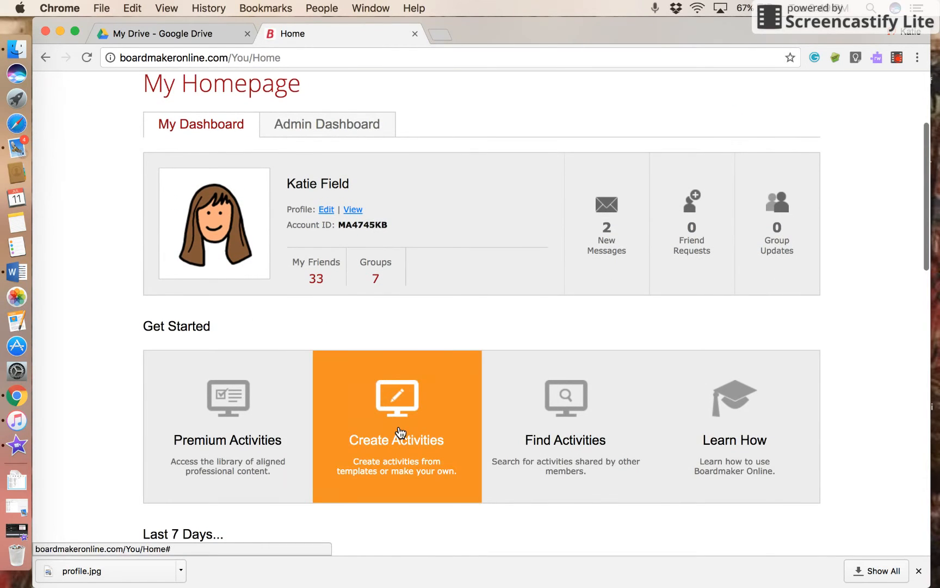
left_click(398, 430)
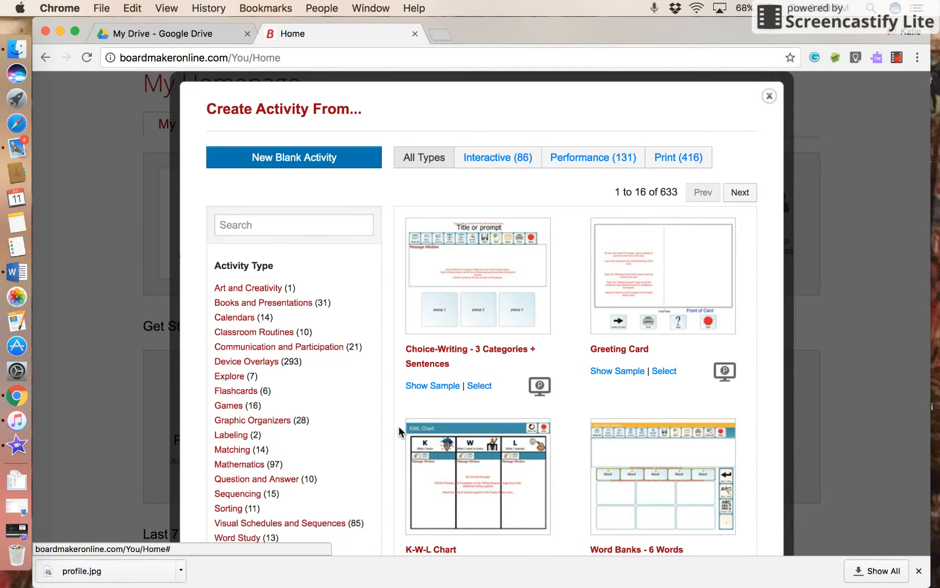
Step: Begin a New Blank Activity so an empty page opens in the editor
scroll("down", 3)
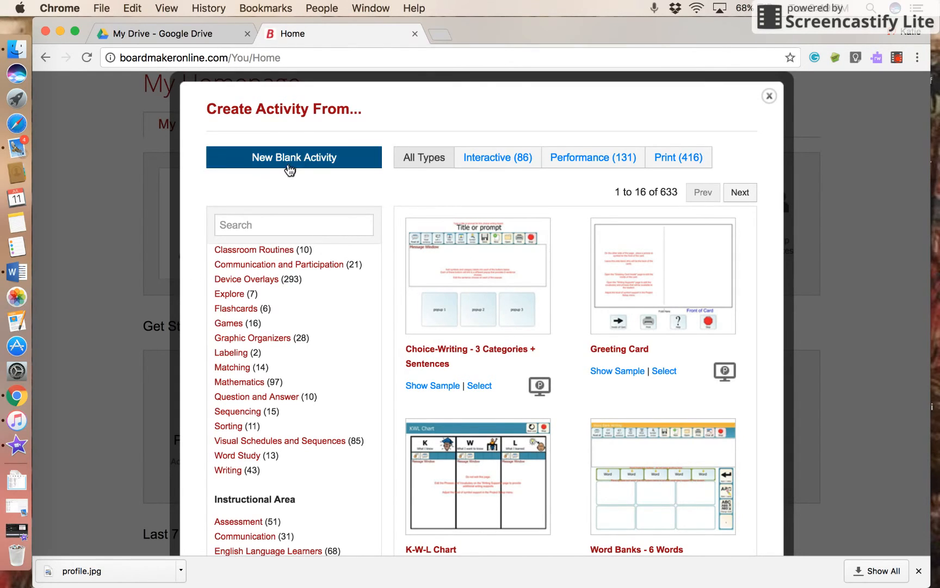
left_click(768, 96)
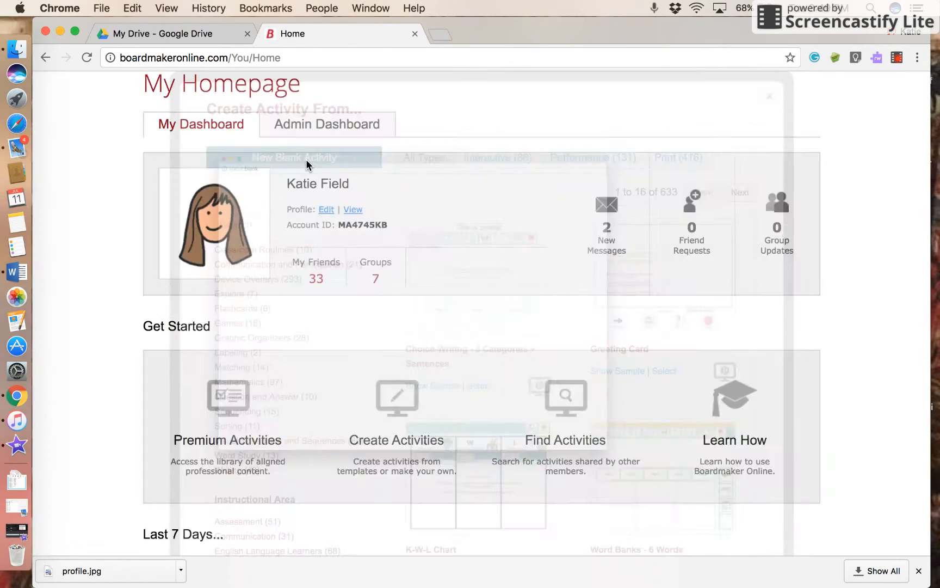
left_click(293, 156)
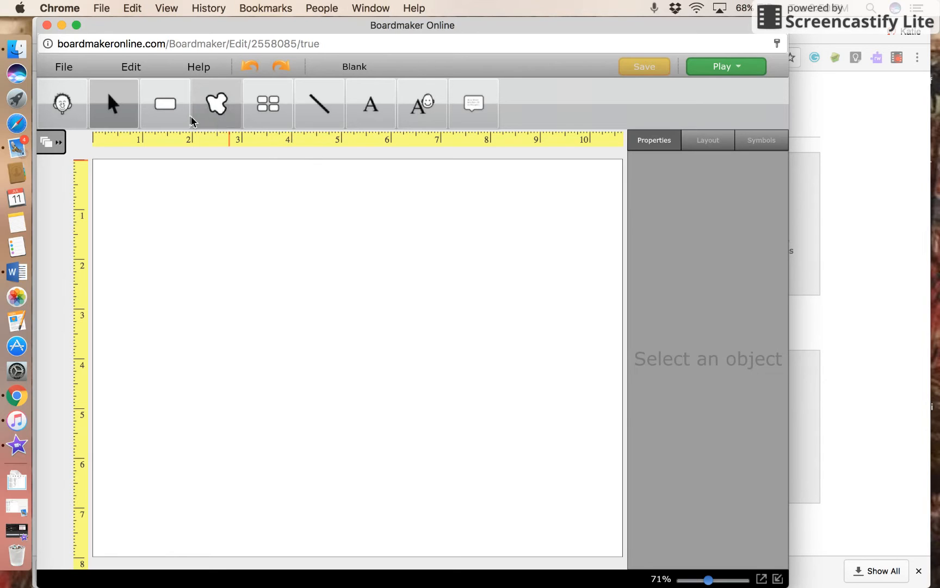
Step: Draw a square button near the page's top-left corner with the Button tool
left_click(165, 103)
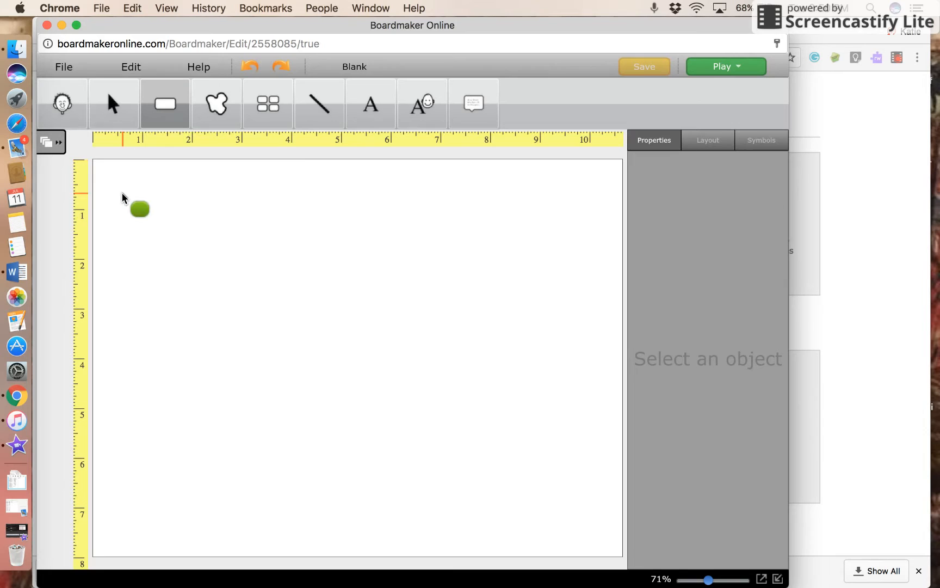
left_click_drag(122, 190, 179, 261)
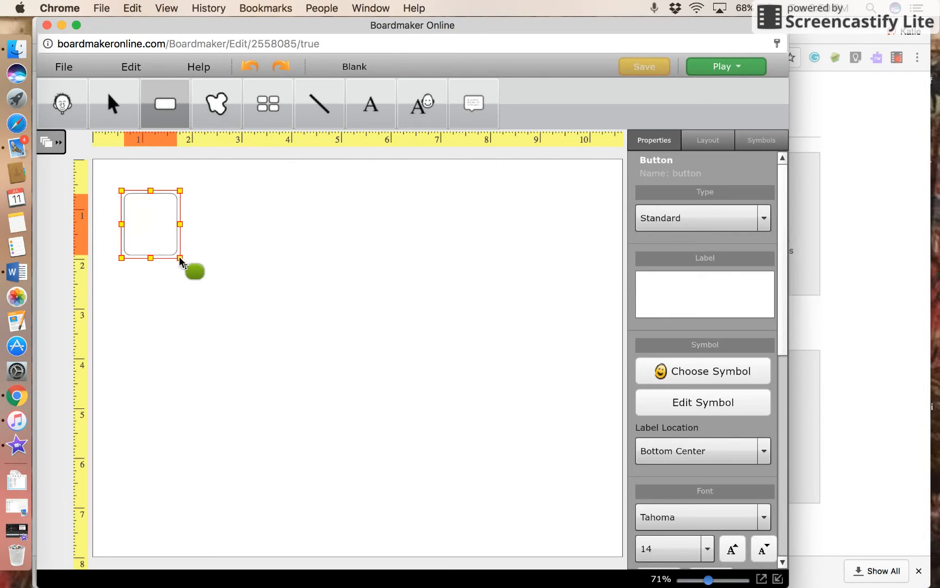
left_click_drag(180, 261, 202, 282)
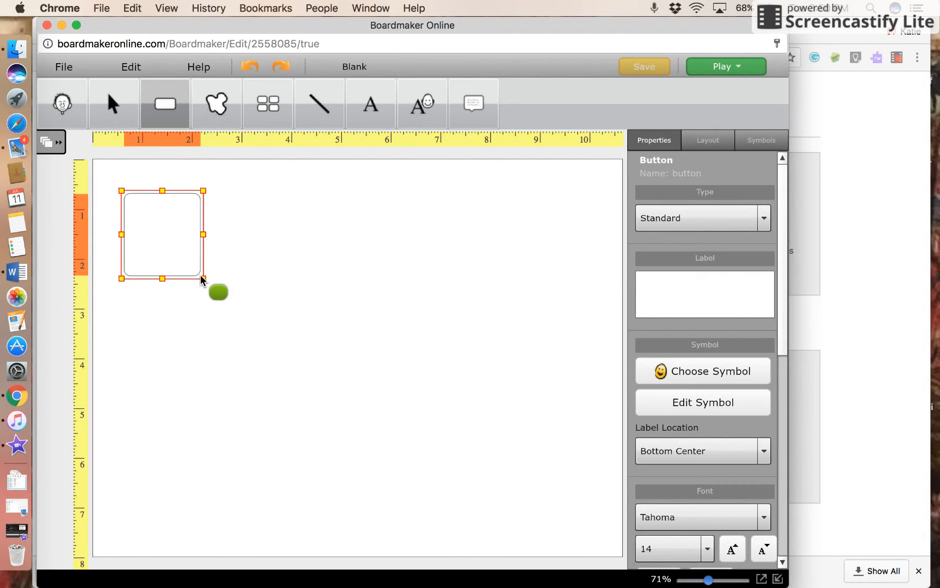
left_click(112, 103)
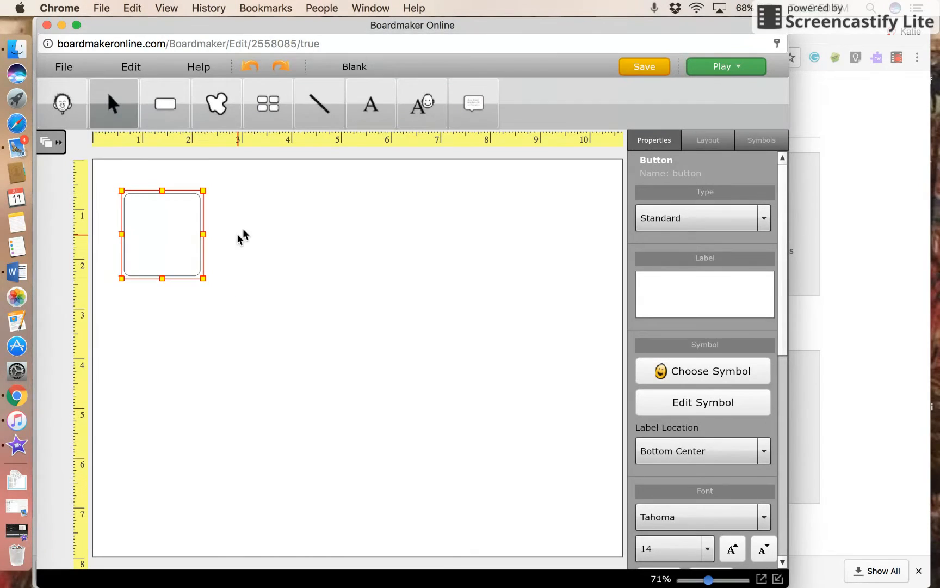
mouse_move(268, 103)
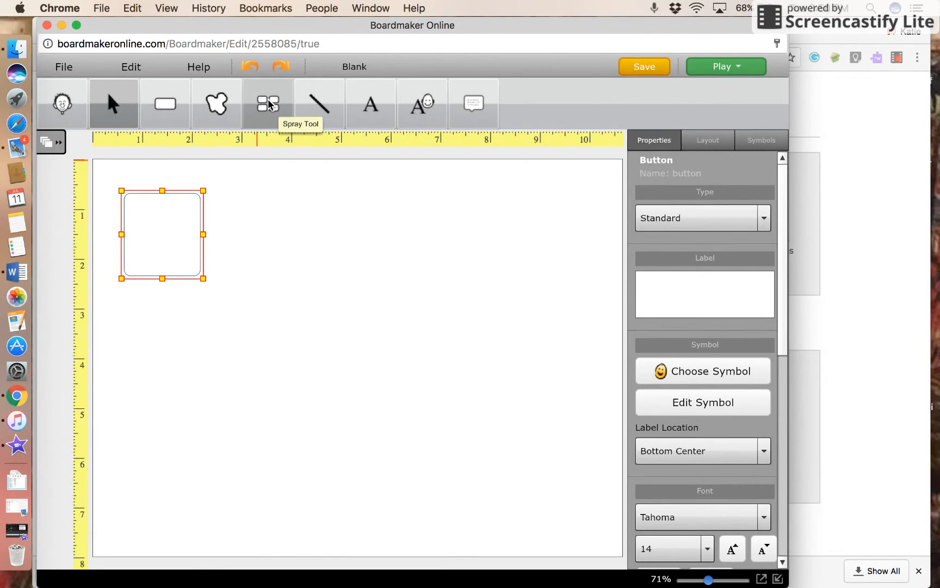
mouse_move(271, 110)
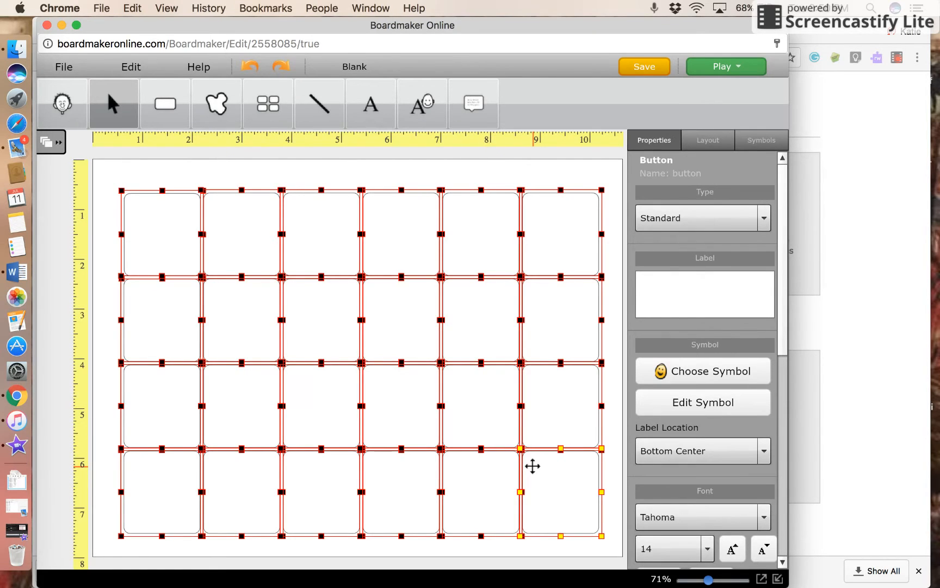
mouse_move(146, 346)
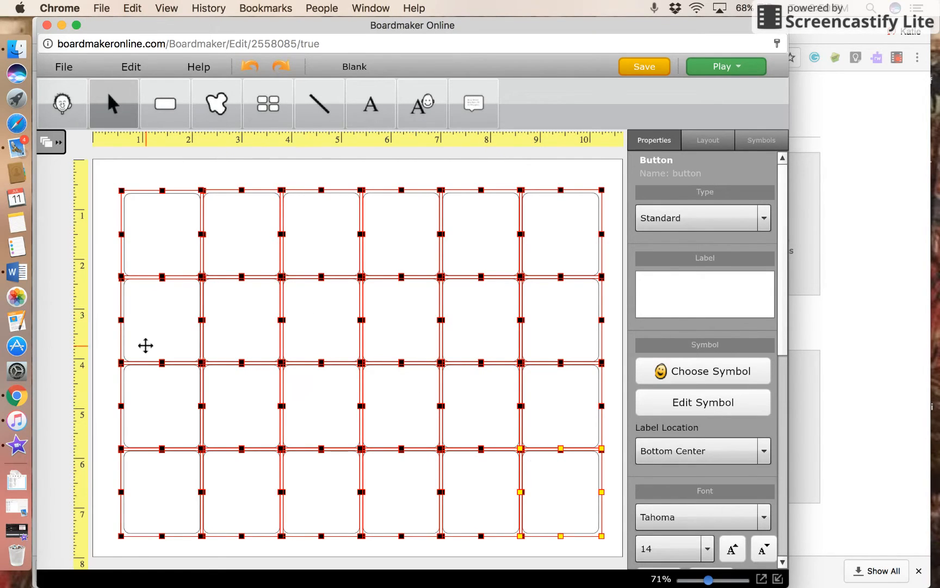
mouse_move(108, 356)
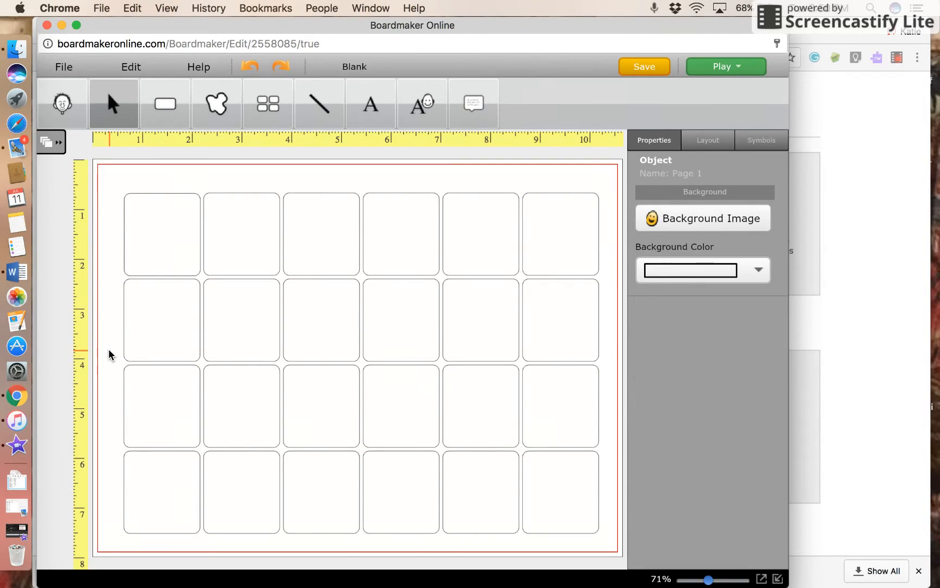
Step: Label the top-left button 'beads' and look up a symbol for the word
left_click(158, 236)
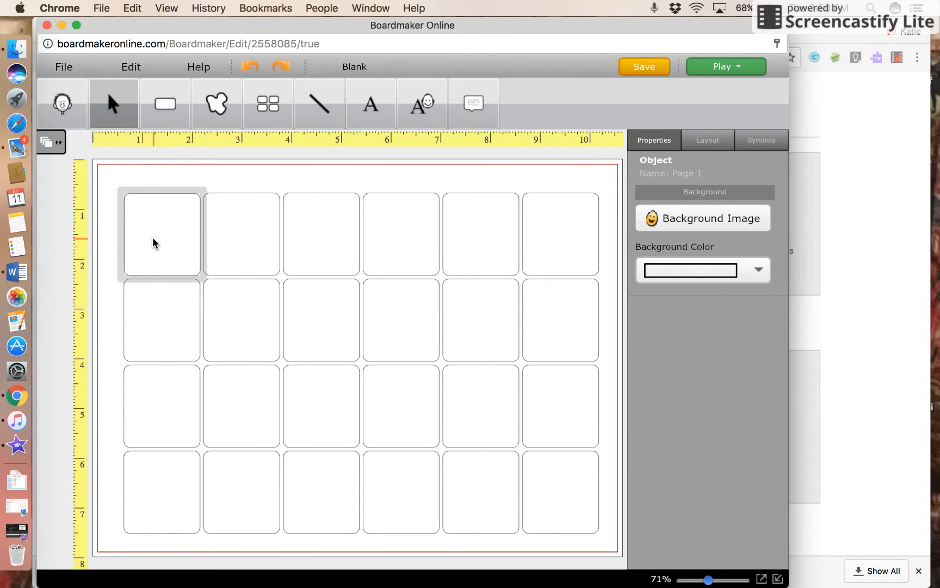
left_click(161, 235)
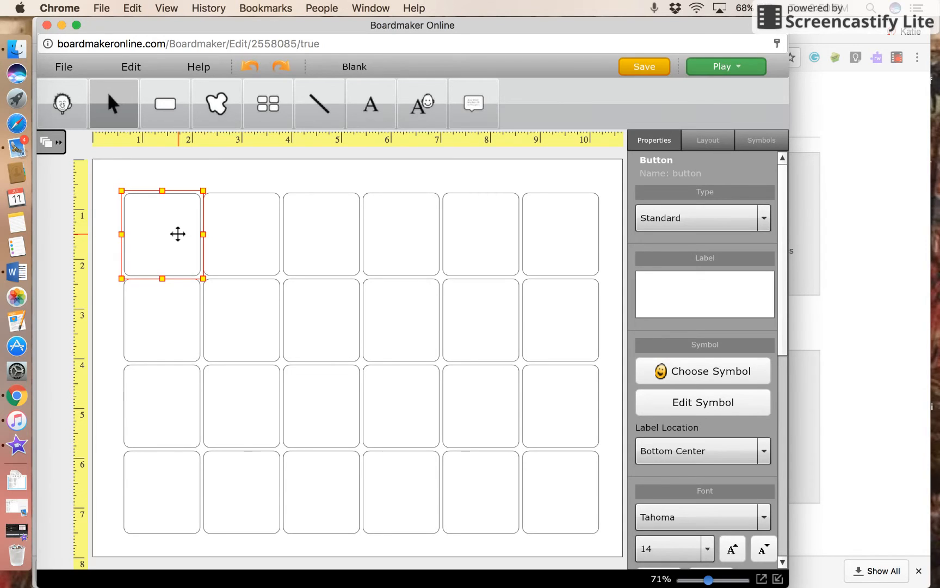
type("be")
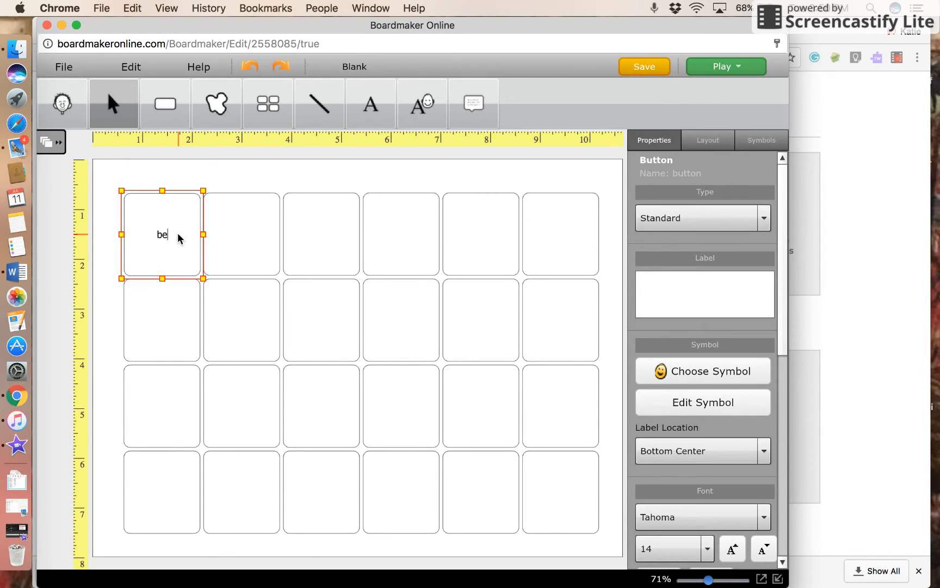
type("ads")
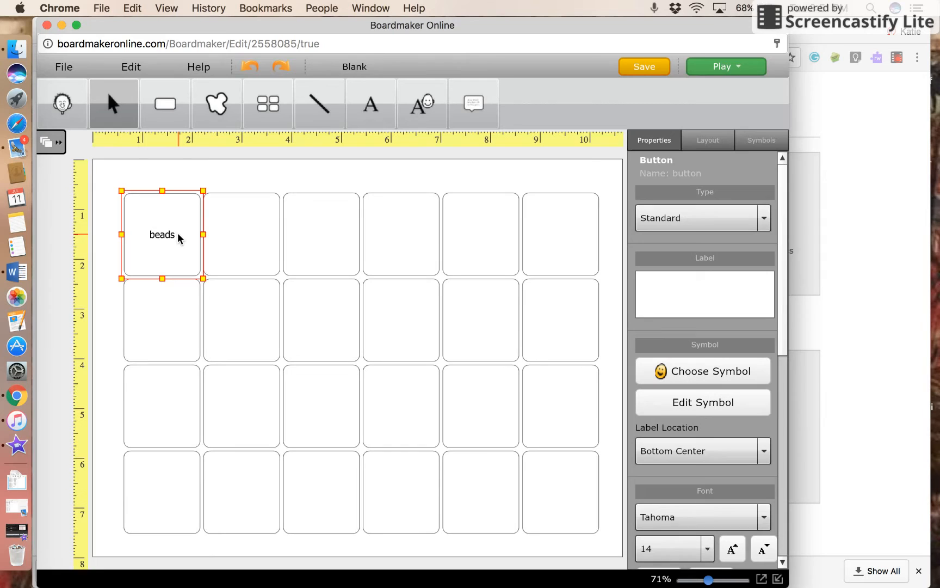
double_click(161, 235)
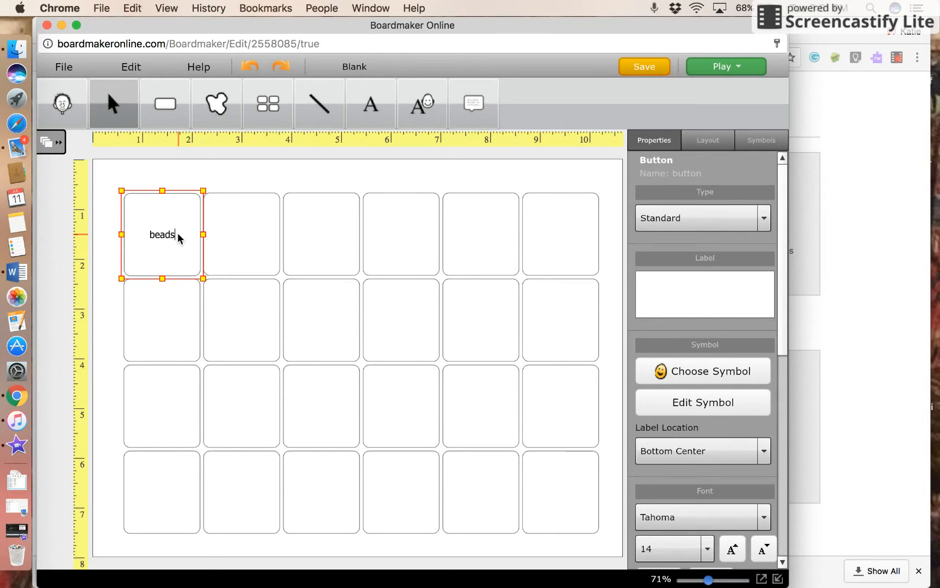
left_click(702, 370)
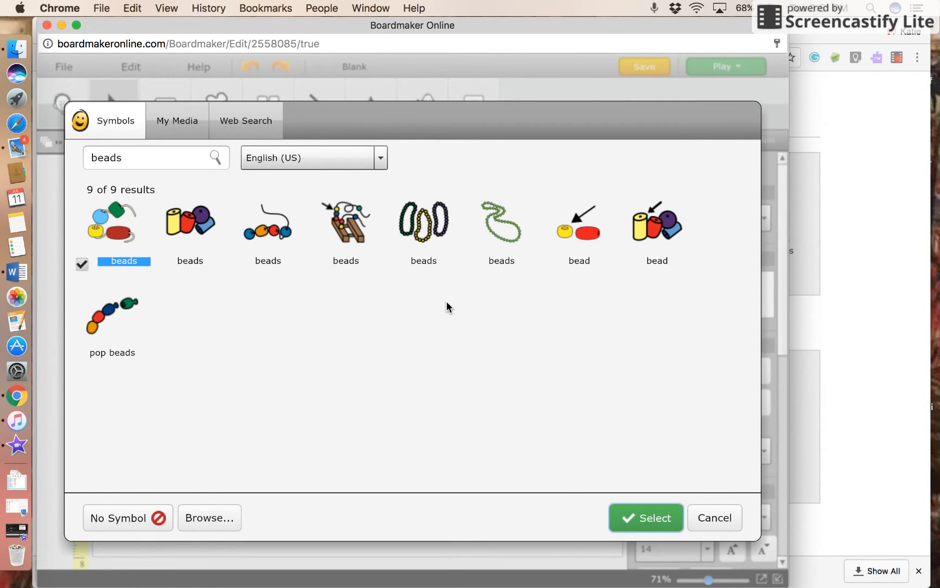
mouse_move(506, 238)
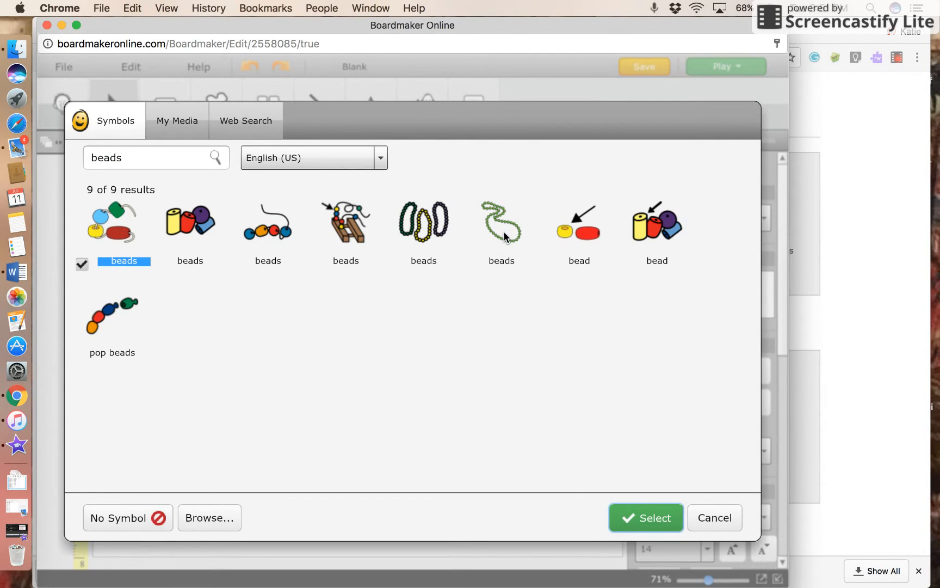
Step: Place the green bead necklace symbol on the beads button
left_click(501, 222)
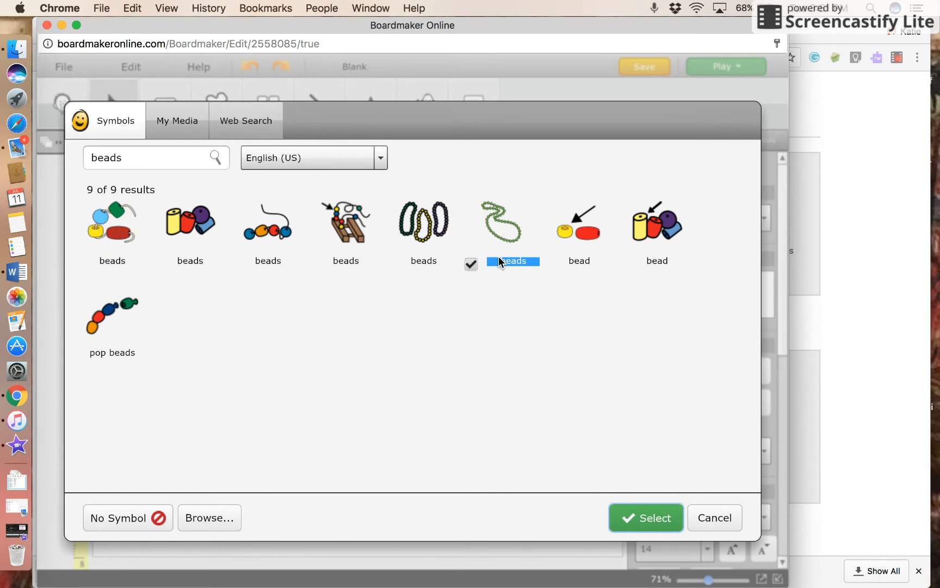
left_click(647, 518)
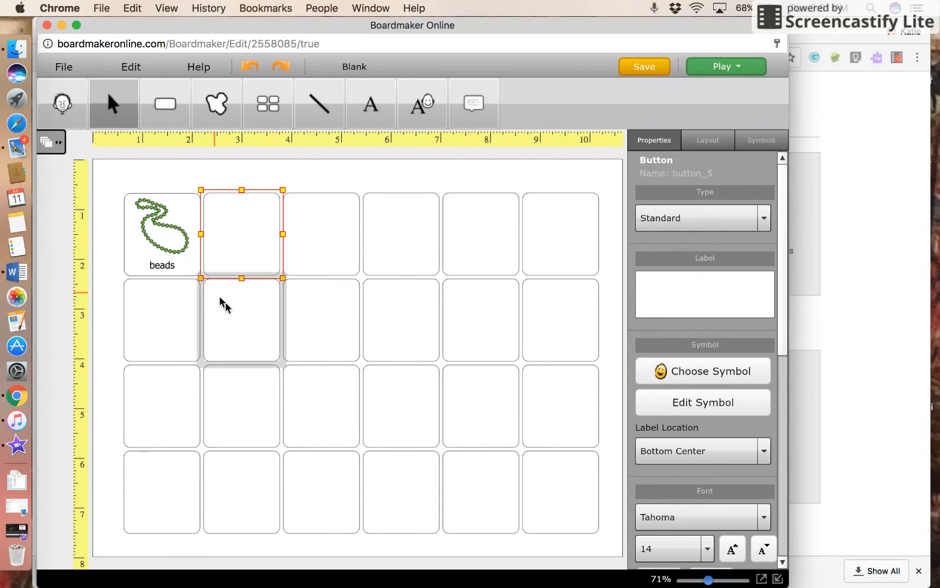
mouse_move(254, 245)
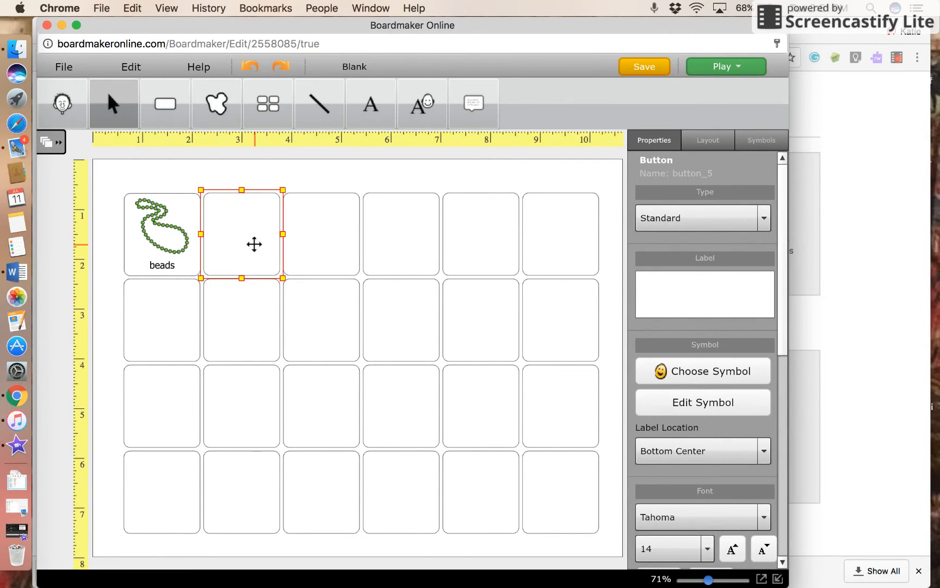
mouse_move(230, 254)
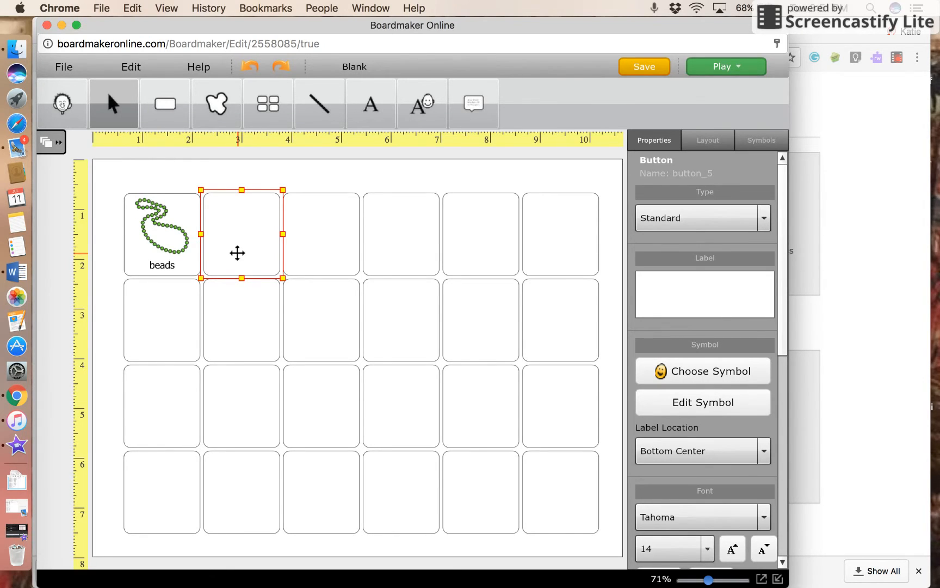
mouse_move(240, 259)
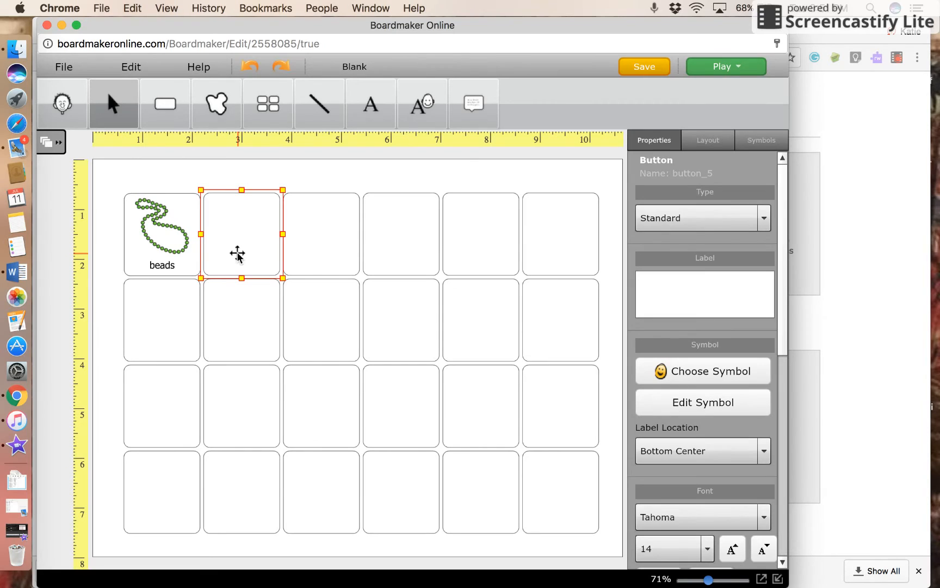
Step: Label the second button 'Mr. Potato Head' and look up a symbol for it
type("Mr. Potat")
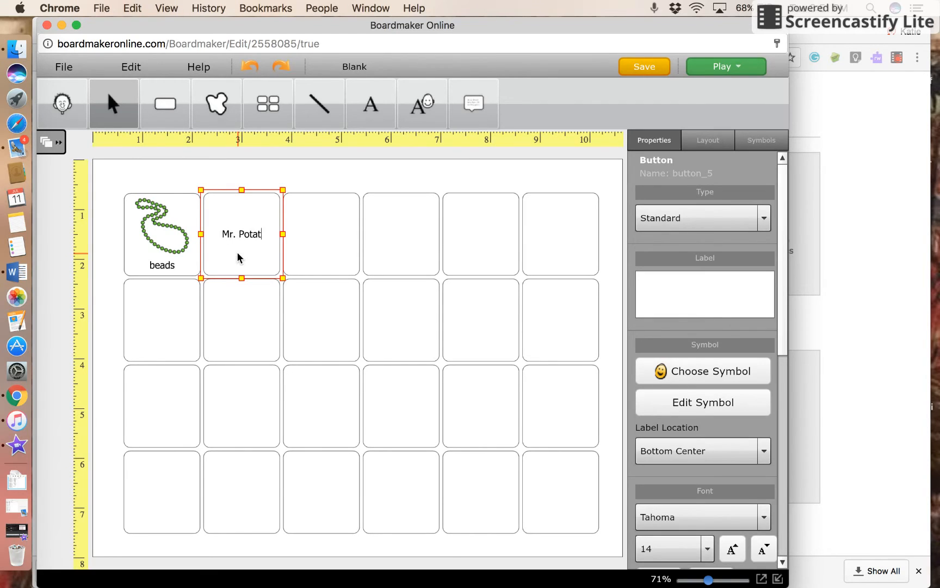
type("o Head")
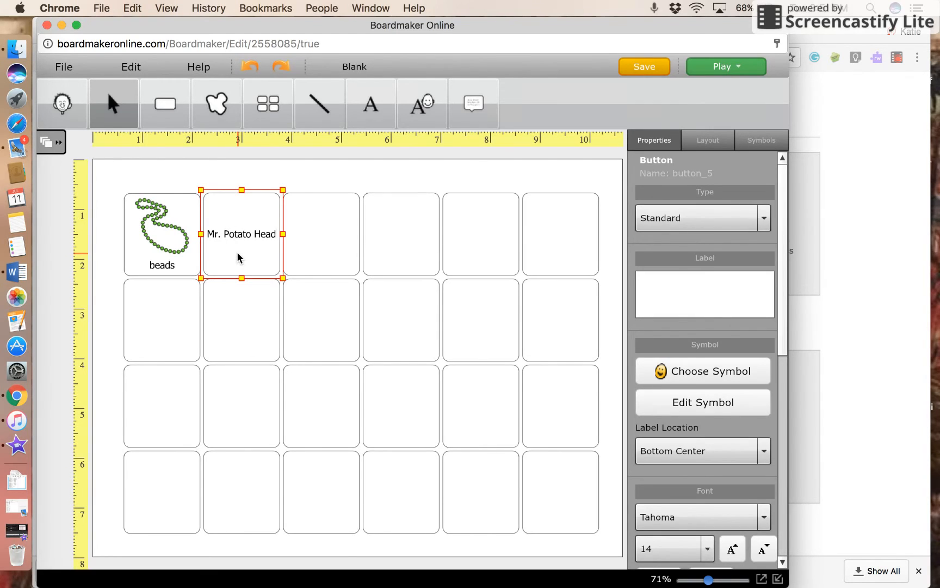
left_click(702, 371)
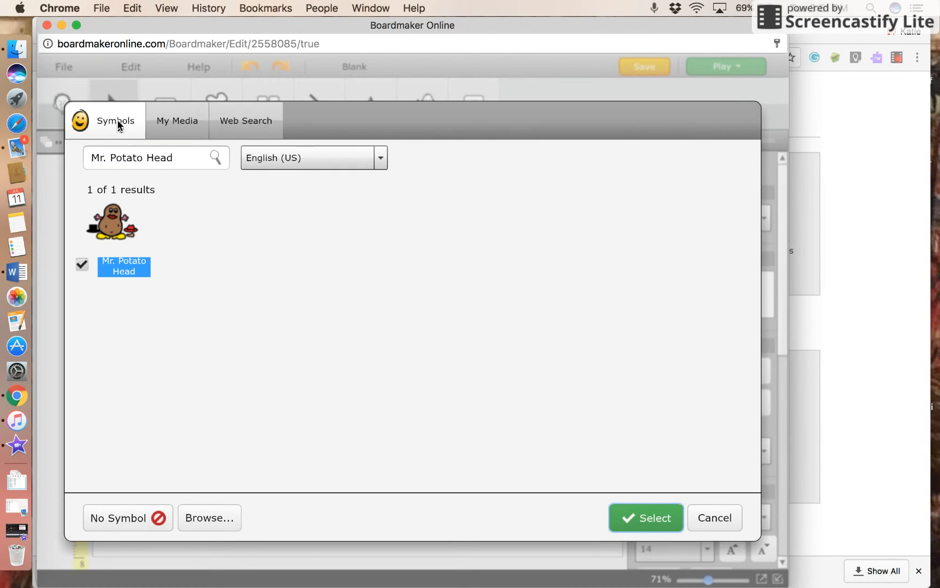
mouse_move(115, 231)
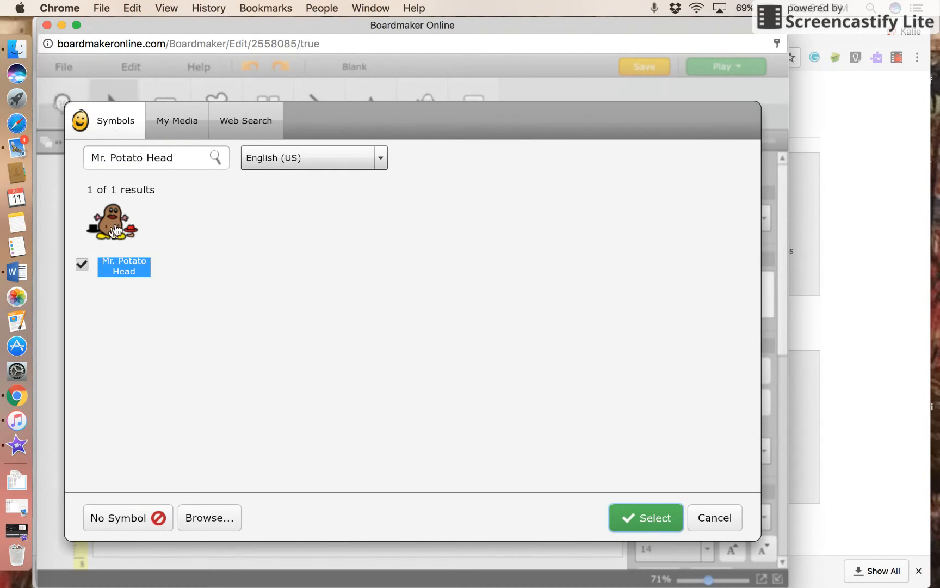
mouse_move(119, 200)
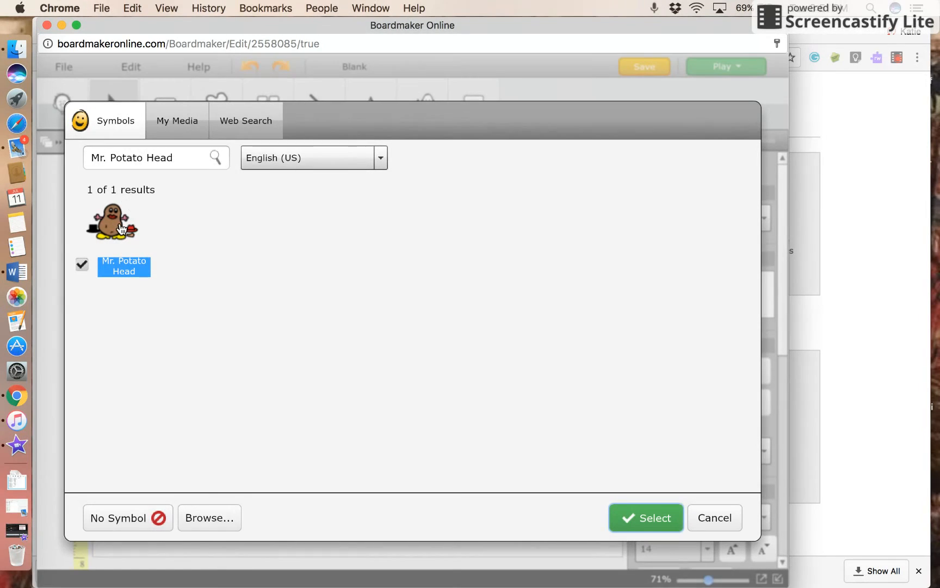
mouse_move(121, 121)
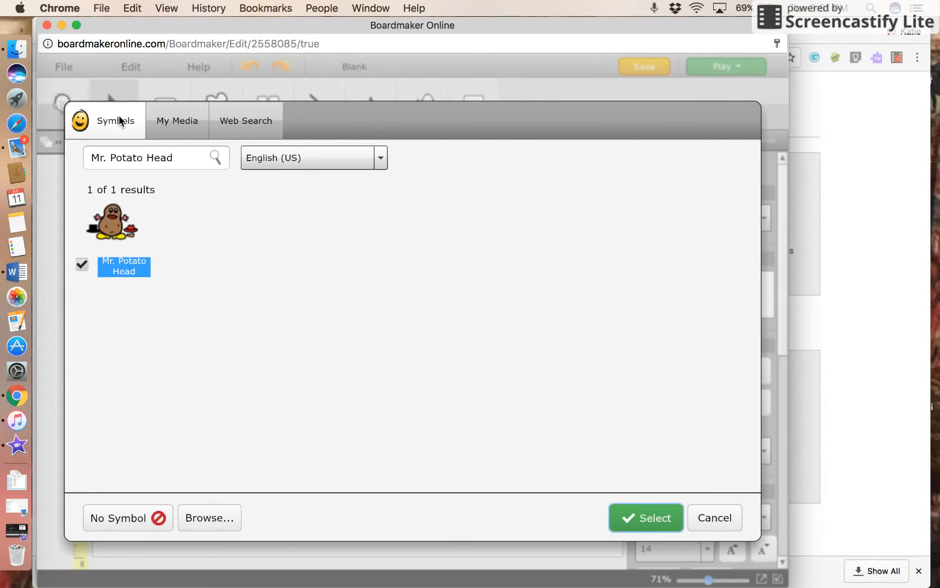
mouse_move(243, 126)
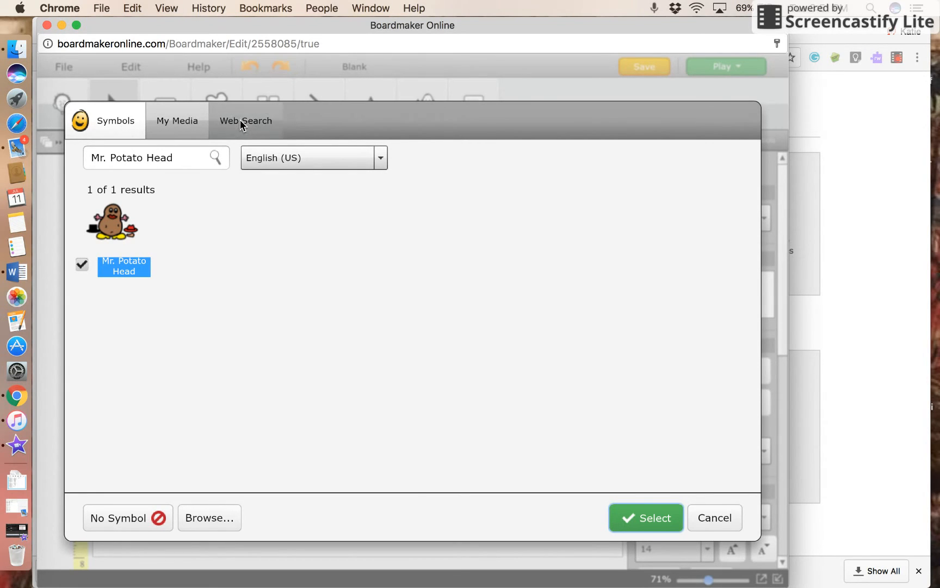
Step: Place a Web Search photo of Mr. Potato Head on the second button
left_click(246, 121)
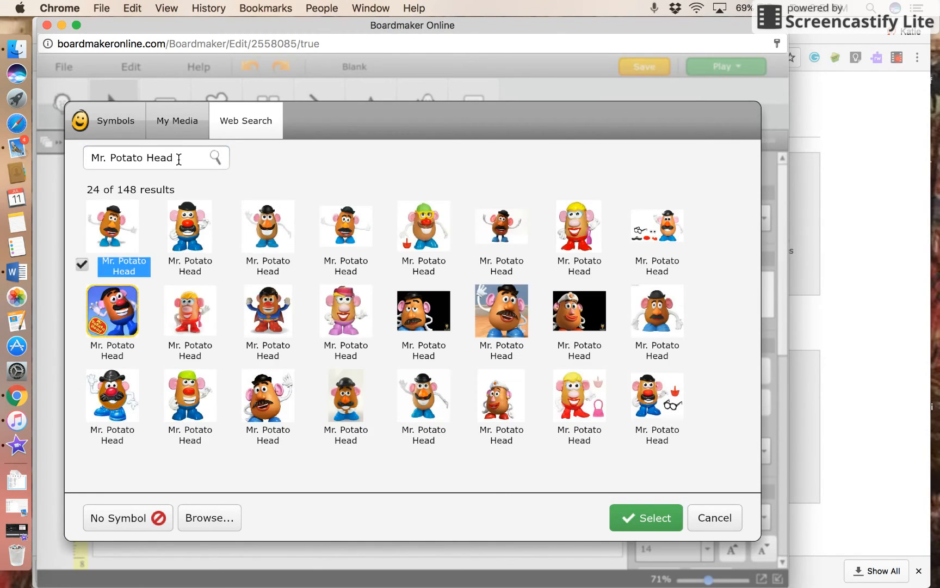
scroll("down", 3)
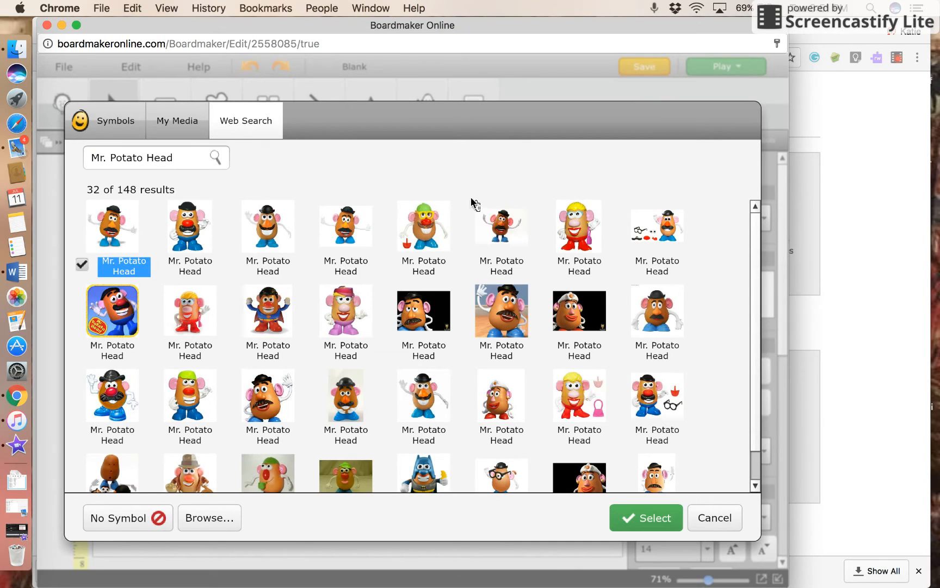
mouse_move(663, 324)
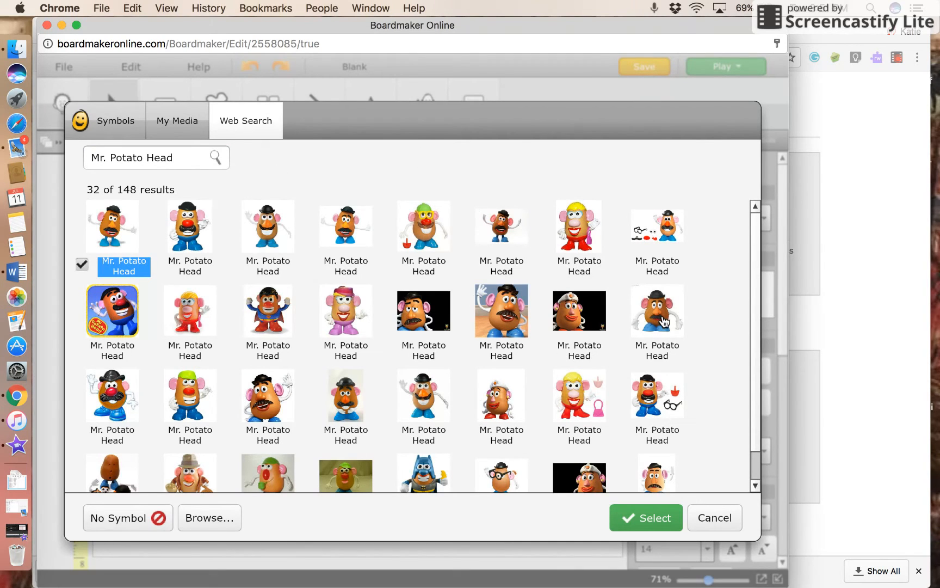
left_click(657, 311)
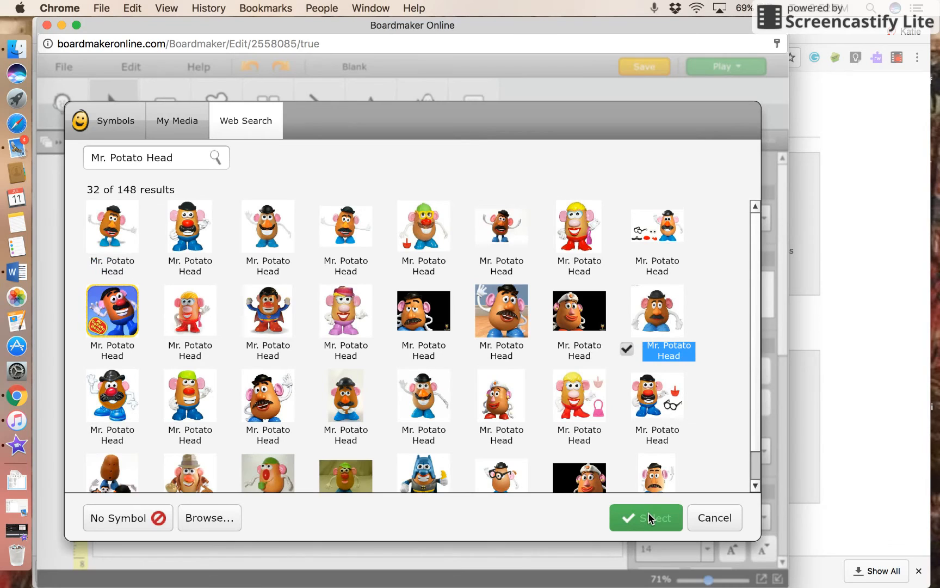
left_click(646, 518)
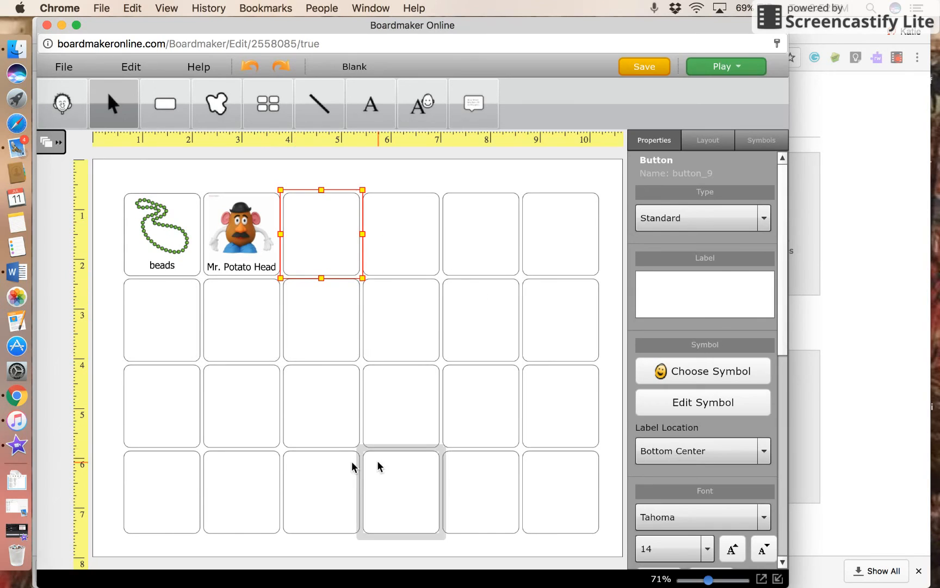
mouse_move(587, 462)
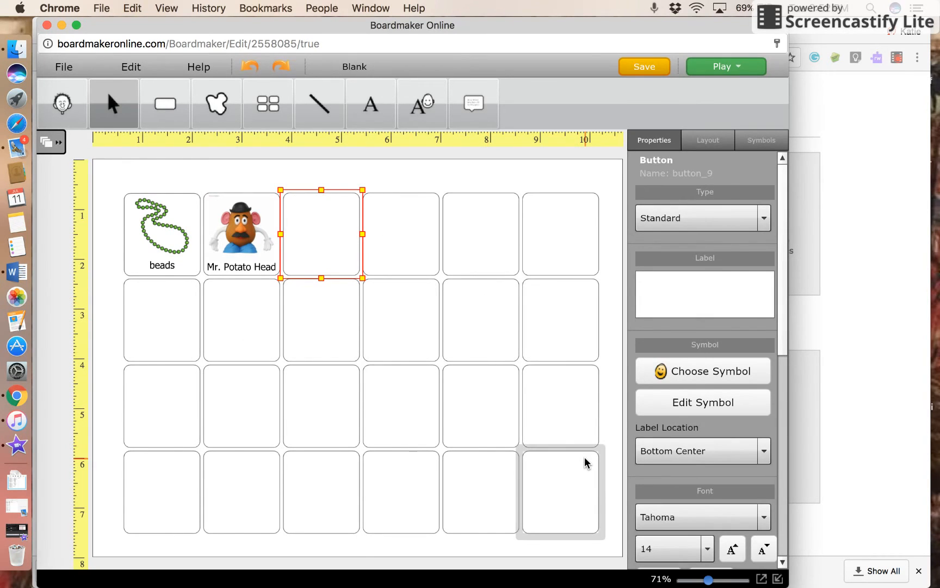
mouse_move(281, 156)
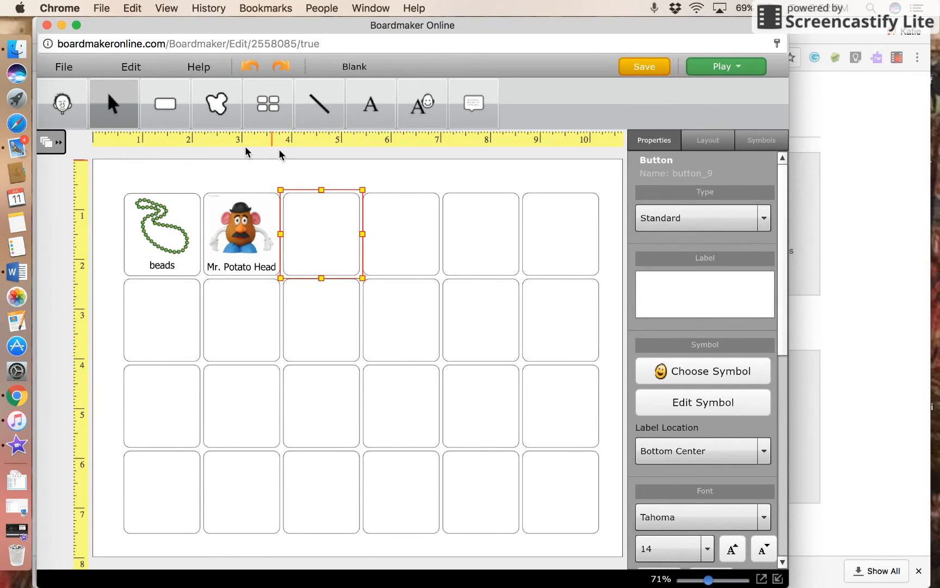
Step: Bring up the activity's File options, ready to save the board
left_click(64, 67)
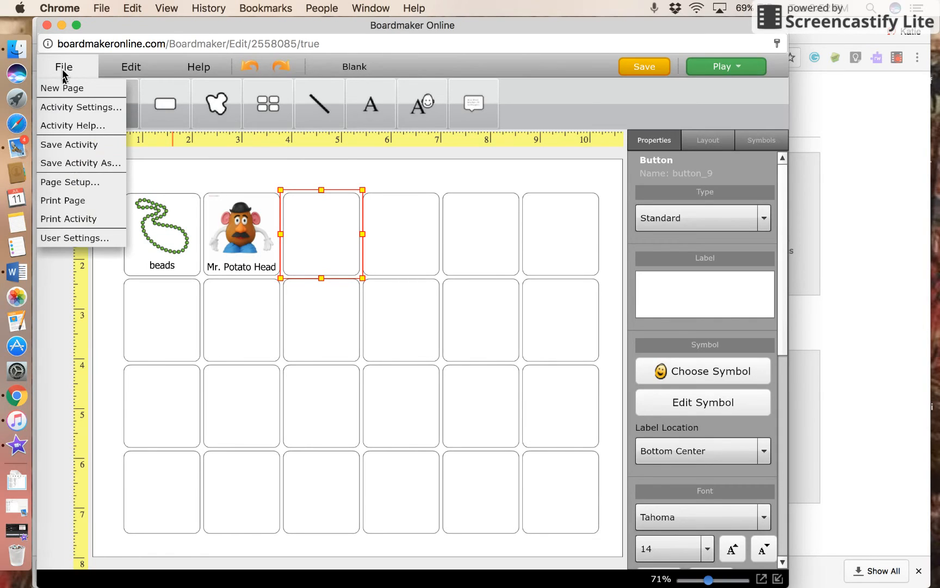
mouse_move(63, 200)
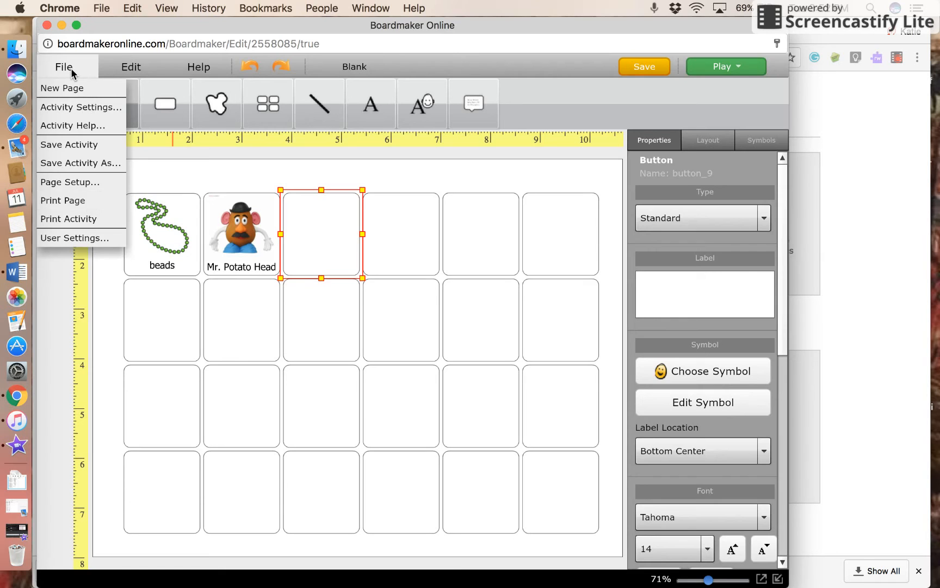
left_click(65, 67)
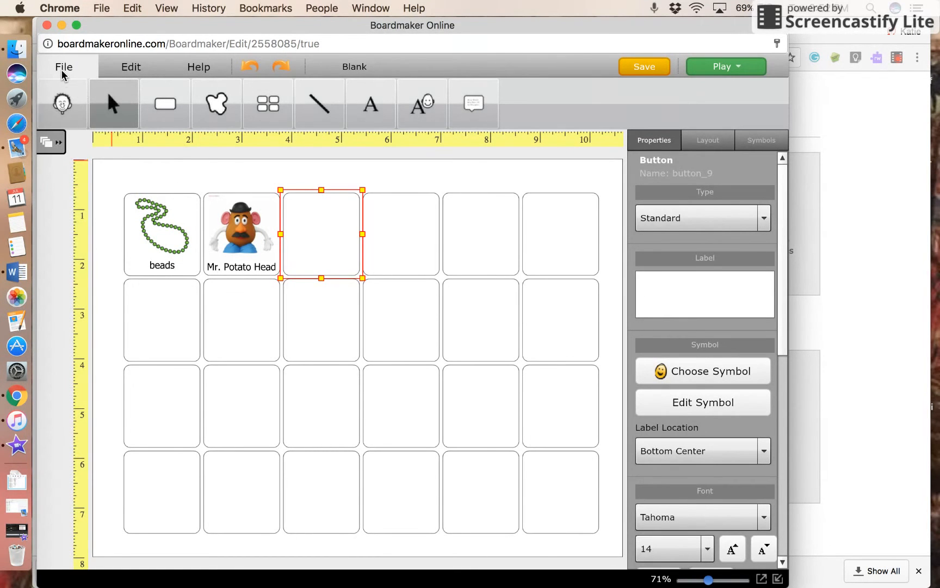
left_click(65, 67)
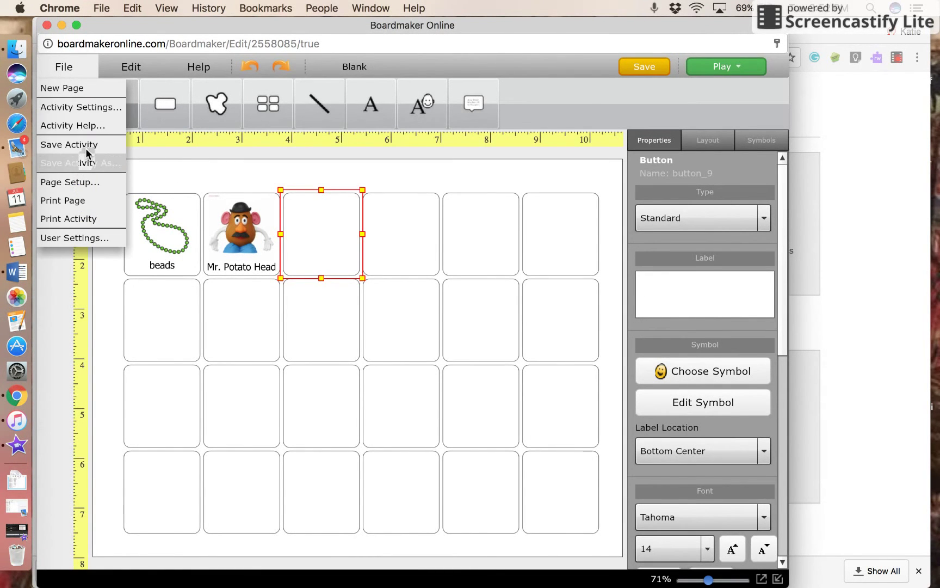
Step: Save the activity under the name 'Class Toys 1'
left_click(69, 163)
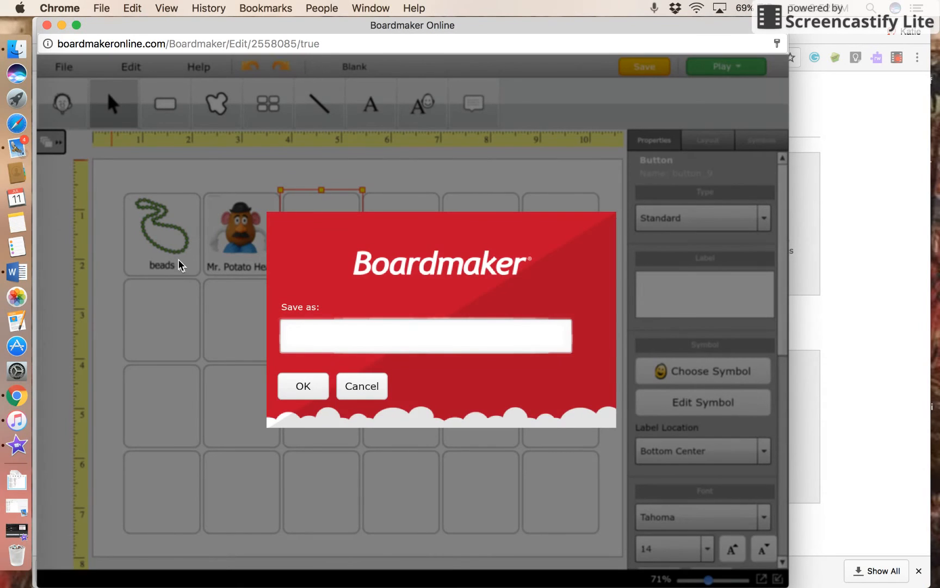
type("Class Toys 1")
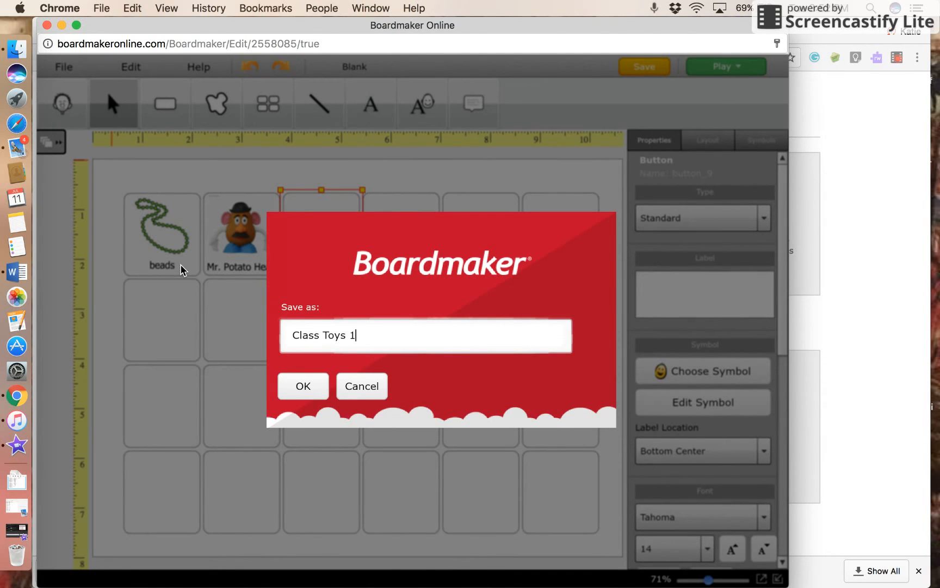
left_click(304, 386)
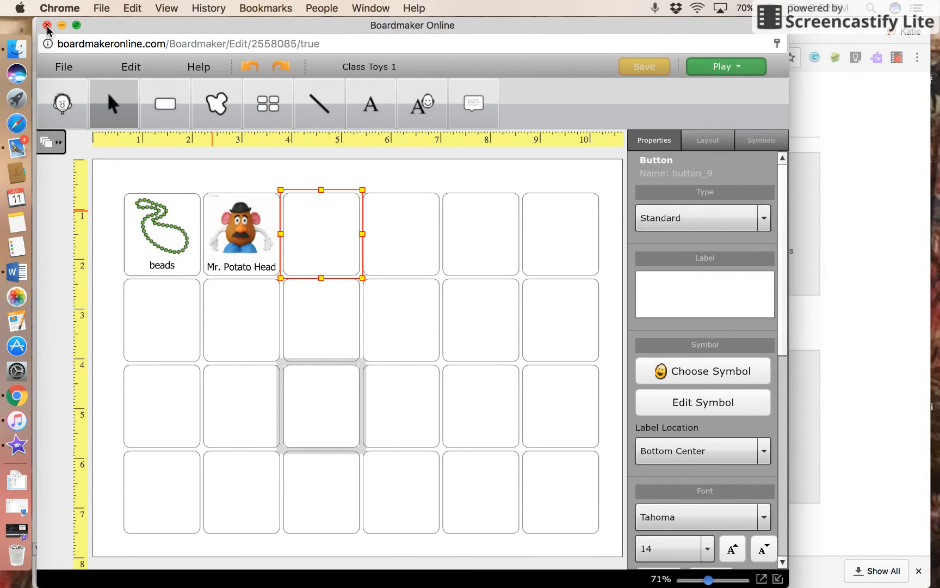
Step: Close the editor and confirm leaving, returning to the Boardmaker homepage
left_click(48, 23)
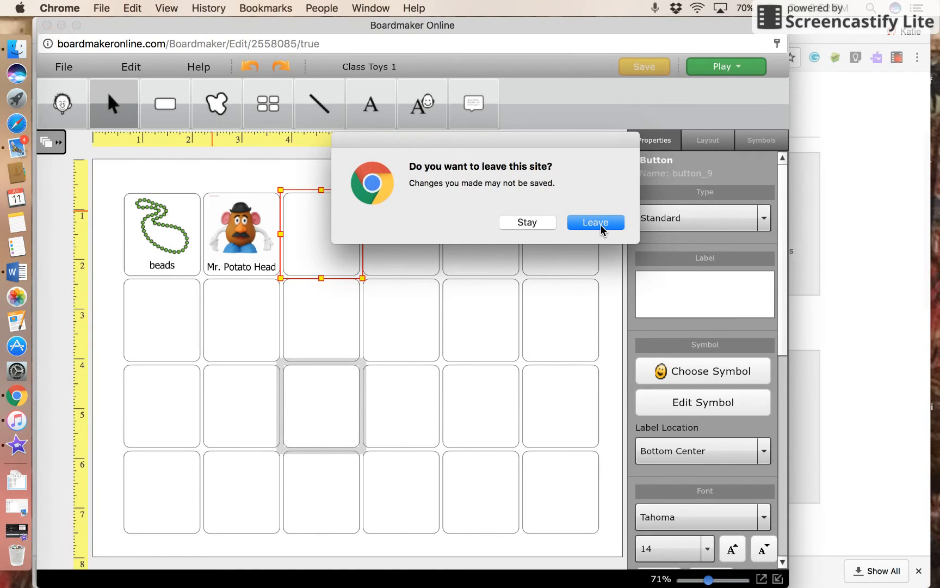
left_click(595, 222)
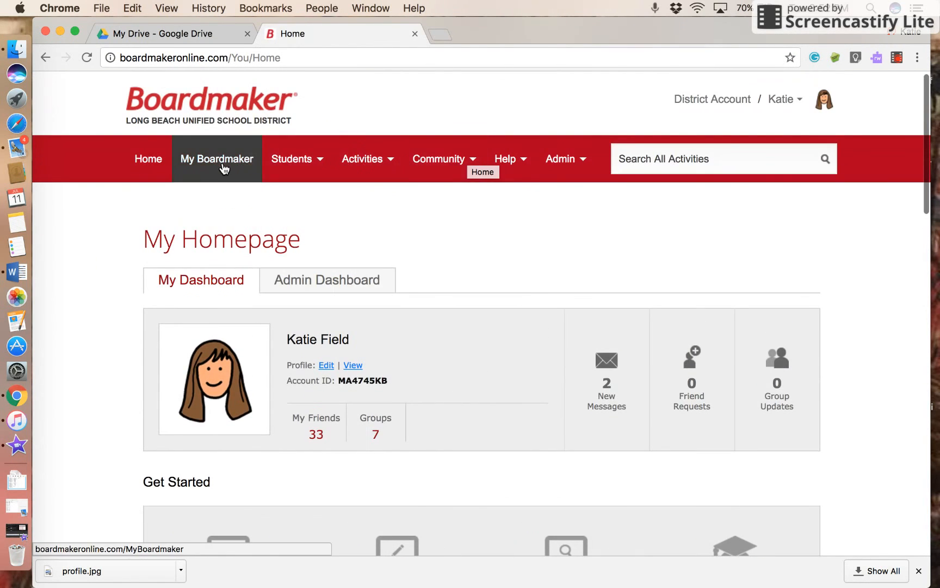
Step: View My Activities in My Boardmaker, where 'Class Toys 1' is listed as newest
left_click(217, 163)
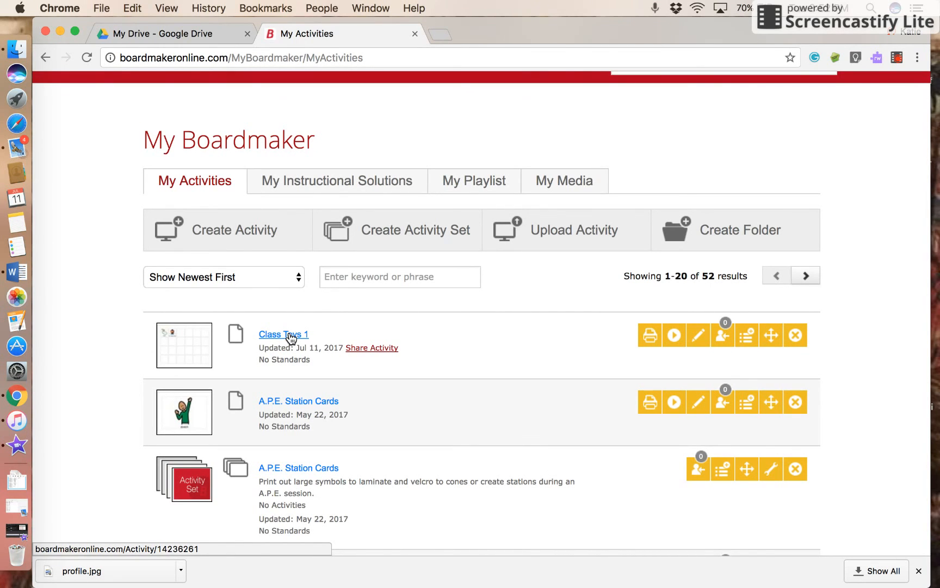
mouse_move(290, 341)
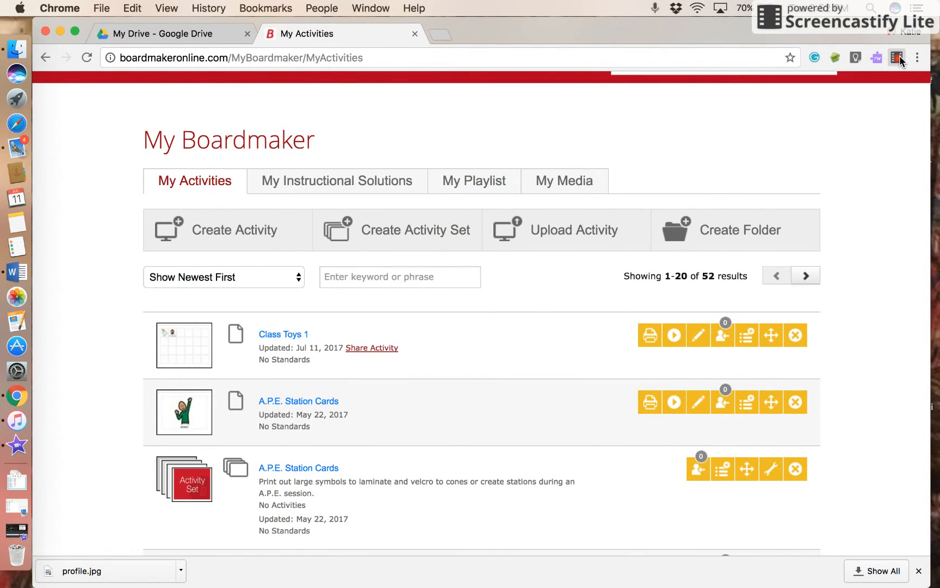
left_click(898, 58)
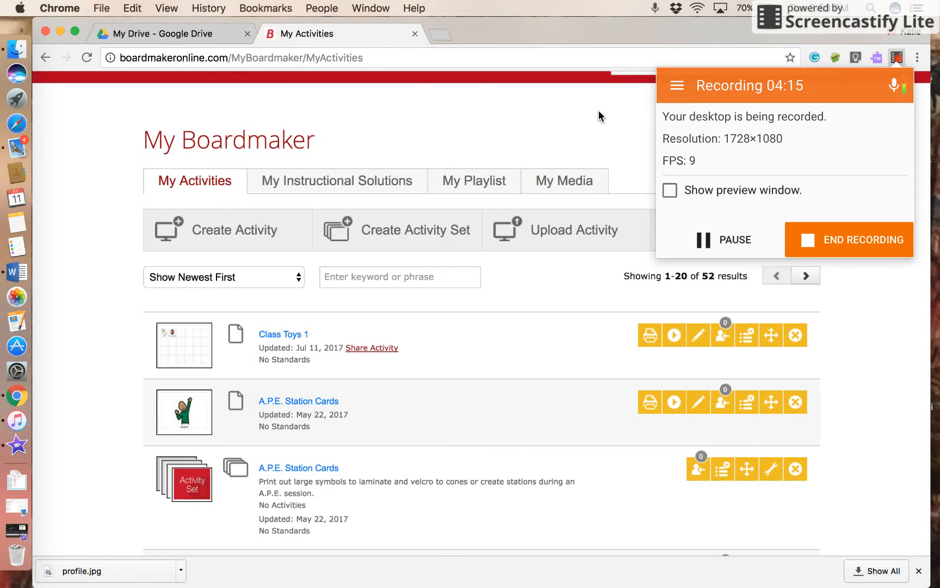
Step: Go to the Help & Training Center from the Help menu, loading in a new tab
left_click(507, 165)
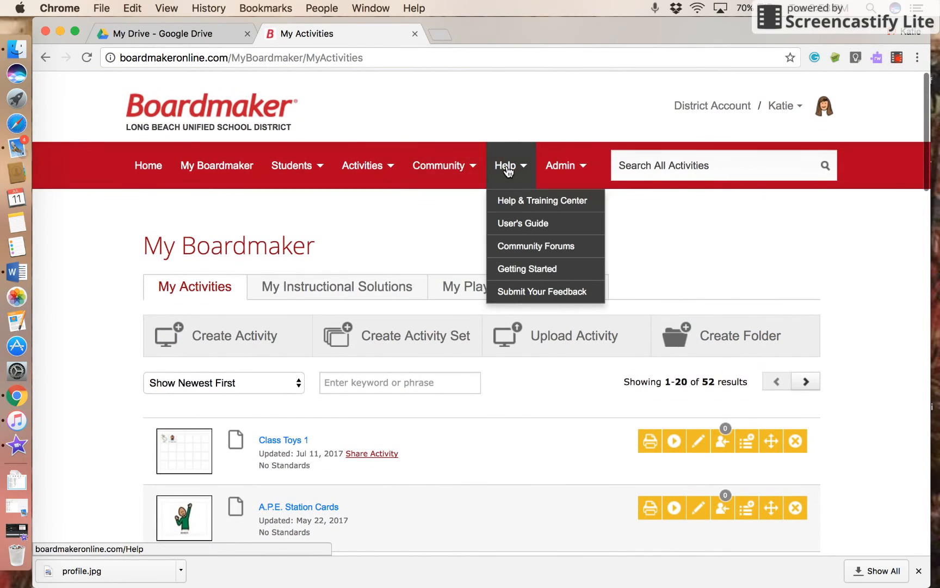
mouse_move(520, 204)
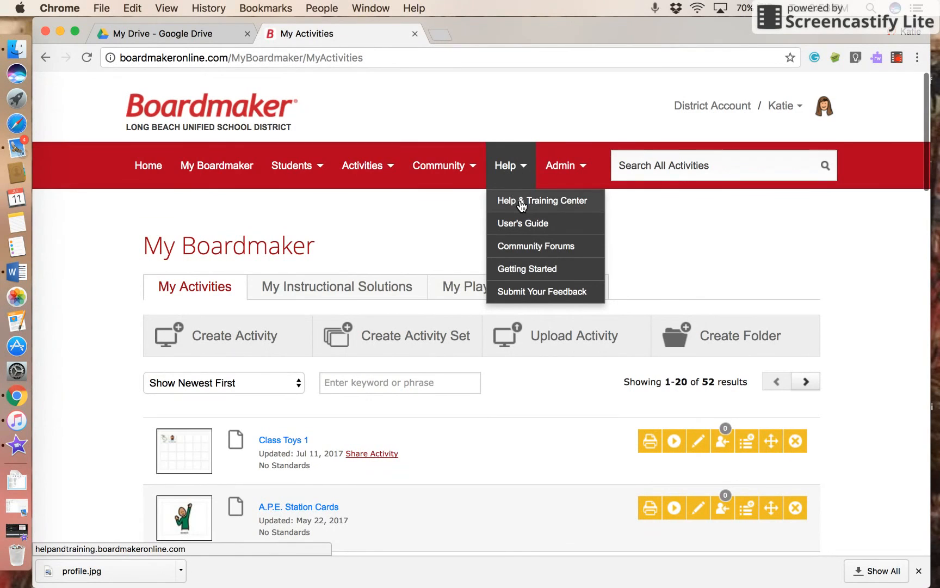
left_click(542, 200)
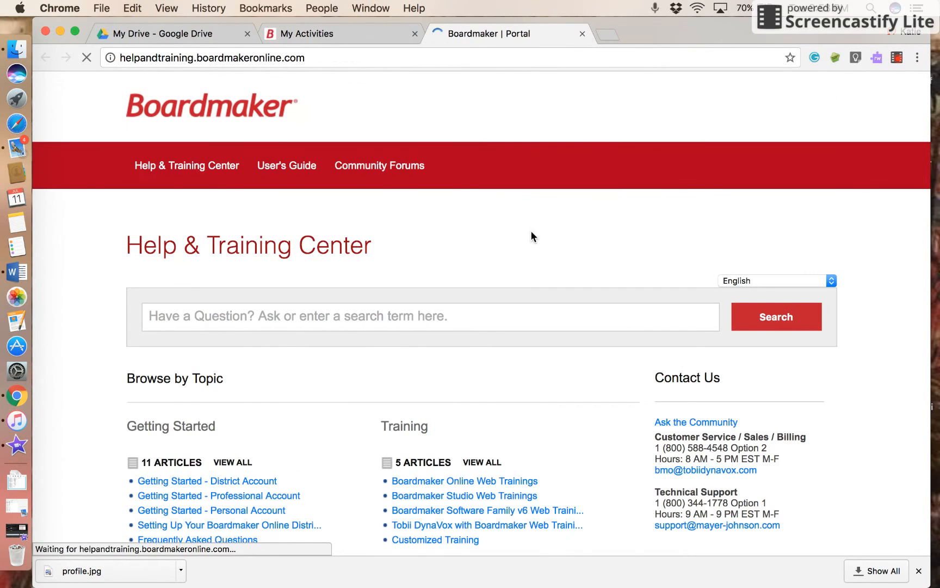